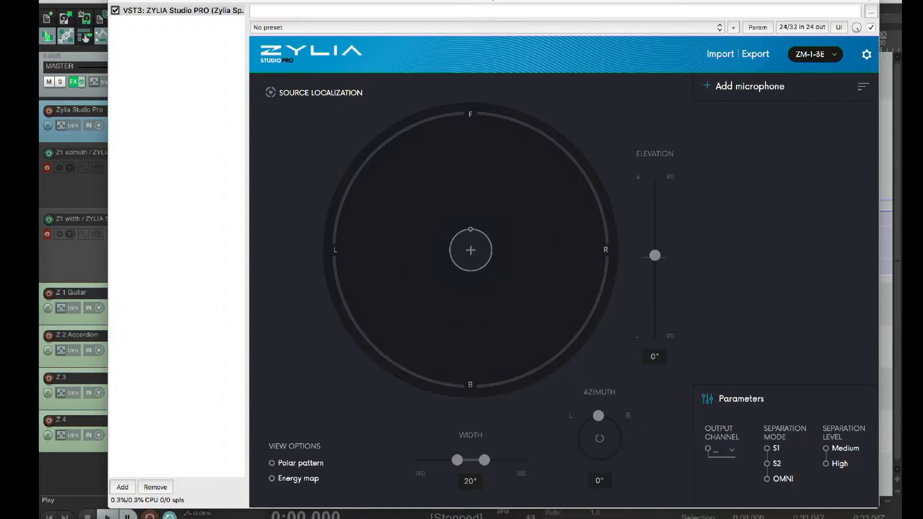
Add a first sound source on output Z1 to the microphone list.
{"action": "left_click", "coordinate": [108, 515]}
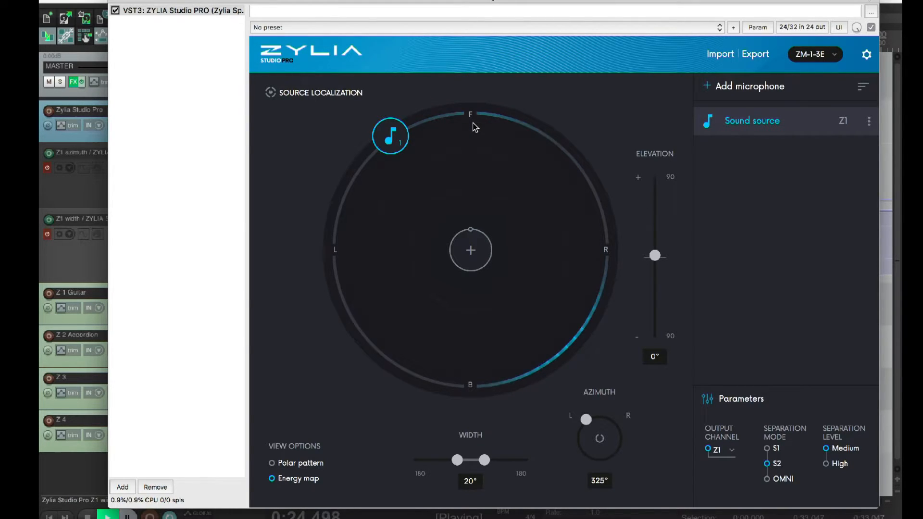
Drag the Z1 sound source to the front (F) position at 0° azimuth.
{"action": "left_click_drag", "start_coordinate": [586, 419], "coordinate": [610, 420]}
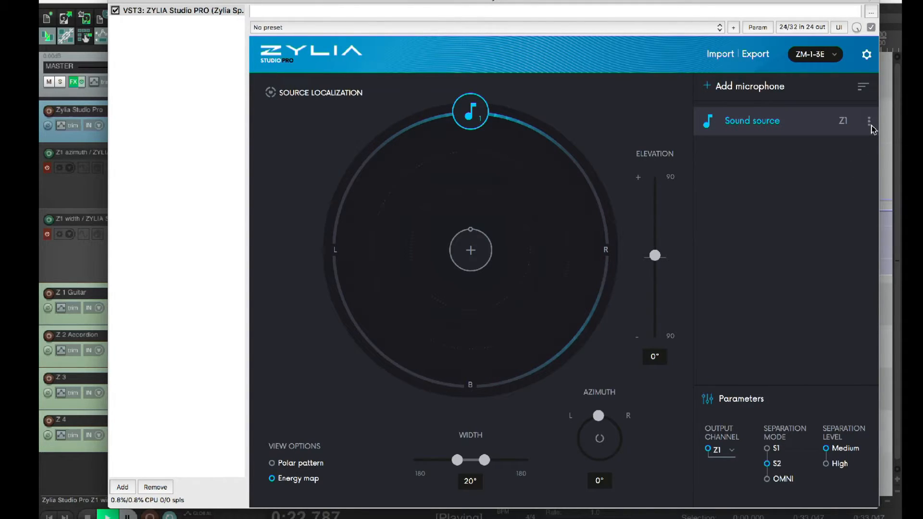
Show the Z1 source's Rename, Change Icon and Delete options and pick Rename.
{"action": "double_click", "coordinate": [752, 121]}
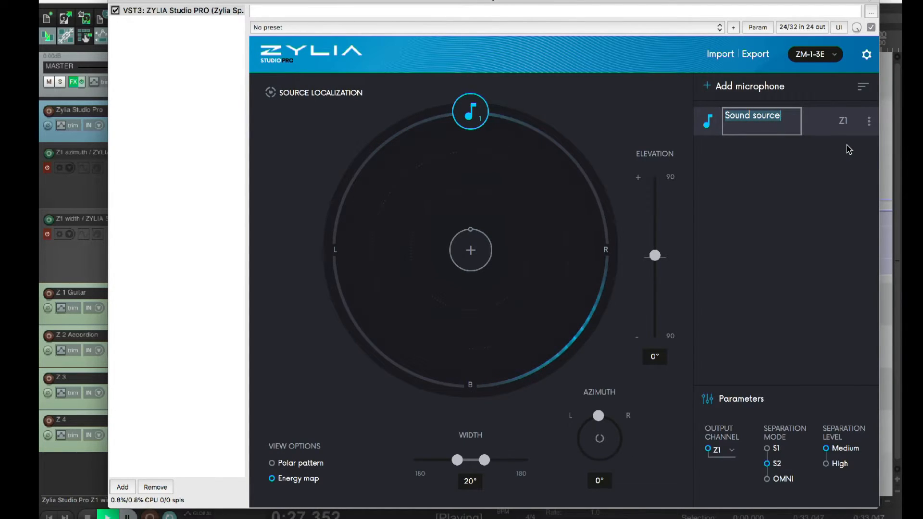
{"action": "left_click", "coordinate": [870, 121]}
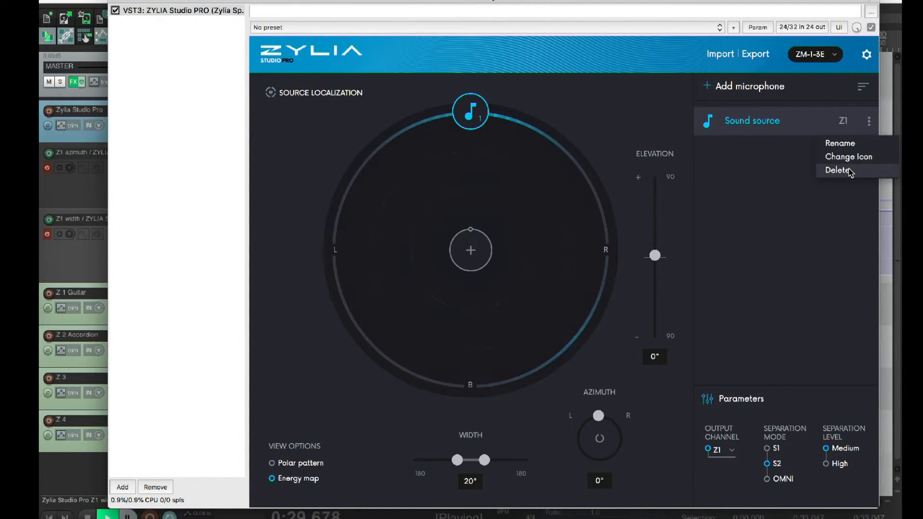
{"action": "left_click", "coordinate": [836, 170]}
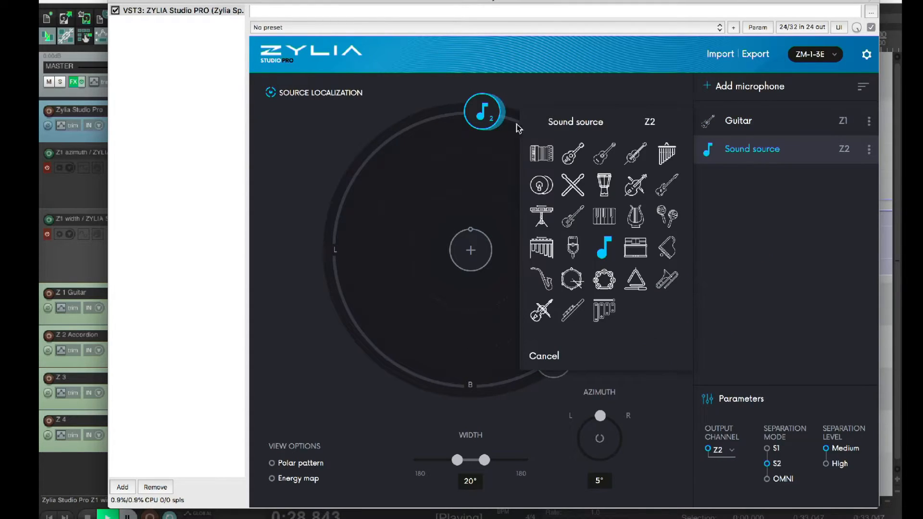
Give the second source an Accordion icon and select the Guitar source to reposition it.
{"action": "left_click", "coordinate": [540, 153]}
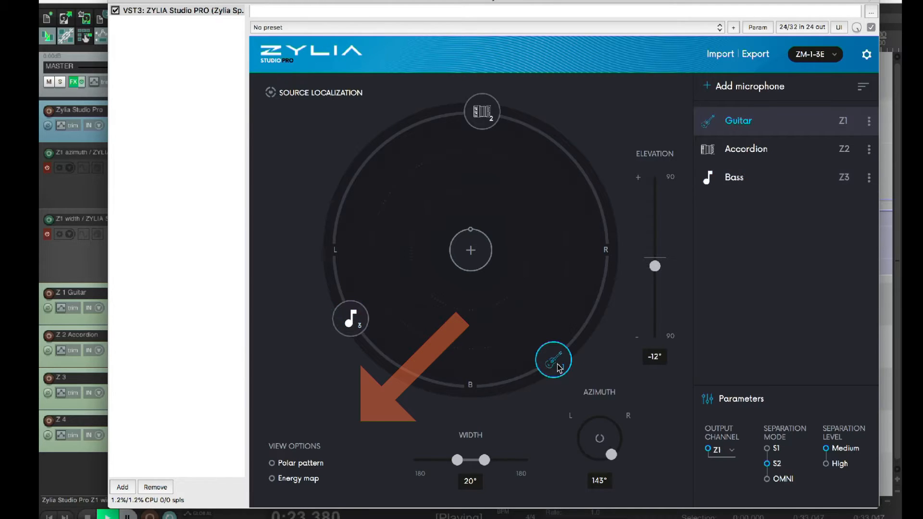
{"action": "left_click", "coordinate": [271, 464]}
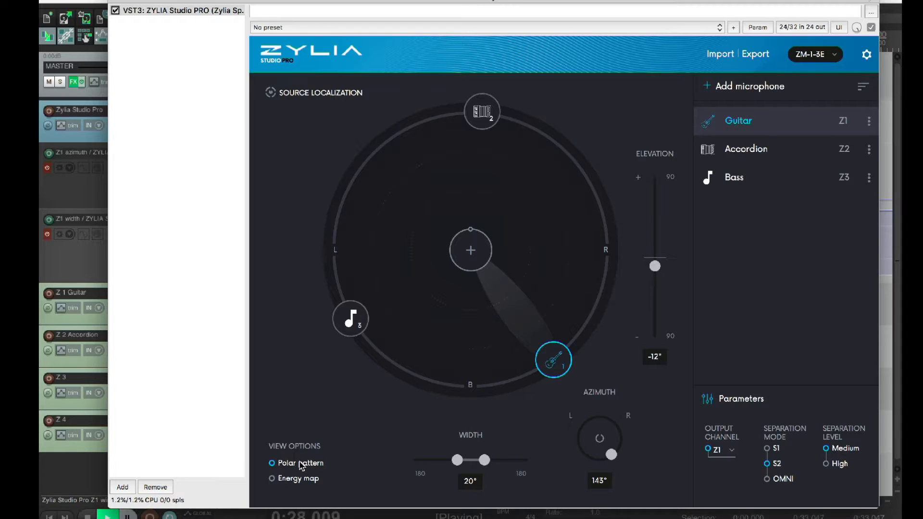
Drag the new Z4 sound source into place before setting it to OMNI separation.
{"action": "left_click_drag", "start_coordinate": [457, 460], "coordinate": [511, 459]}
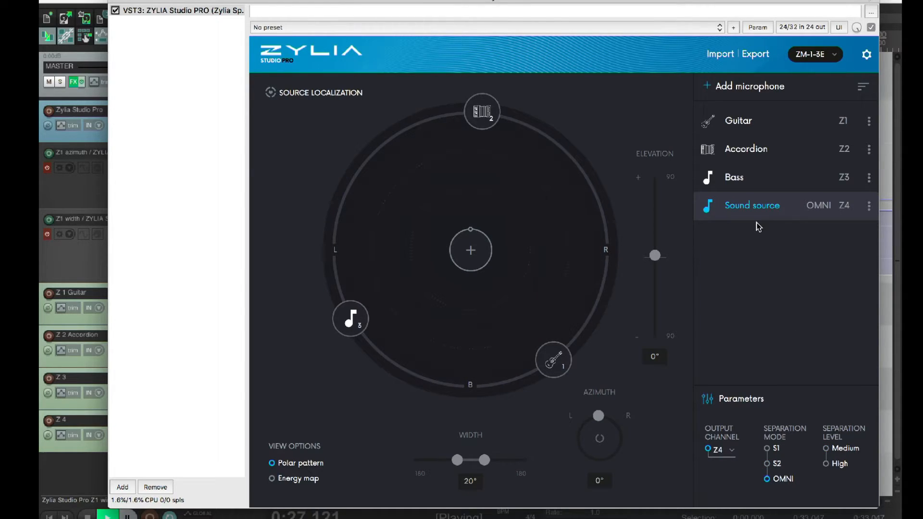
Rename the Z4 source to Room and select the Accordion microphone.
{"action": "double_click", "coordinate": [752, 205]}
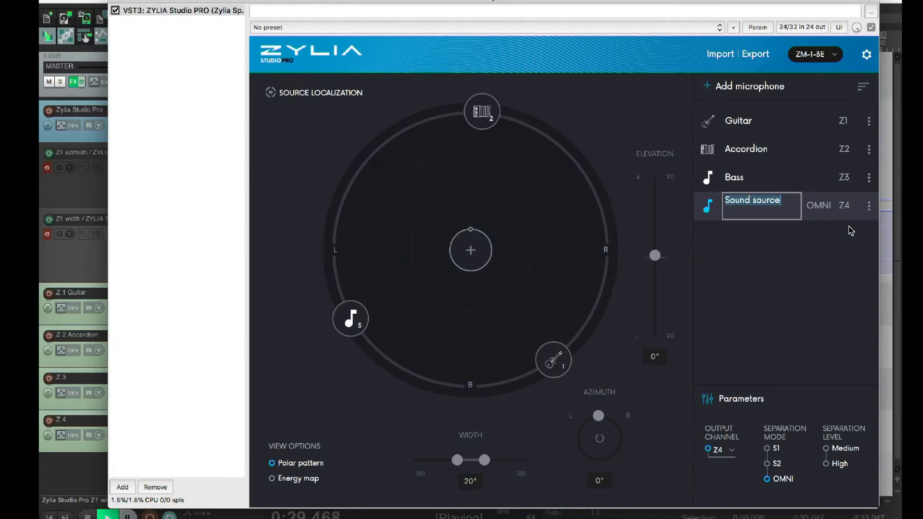
{"action": "type", "text": "Roommic"}
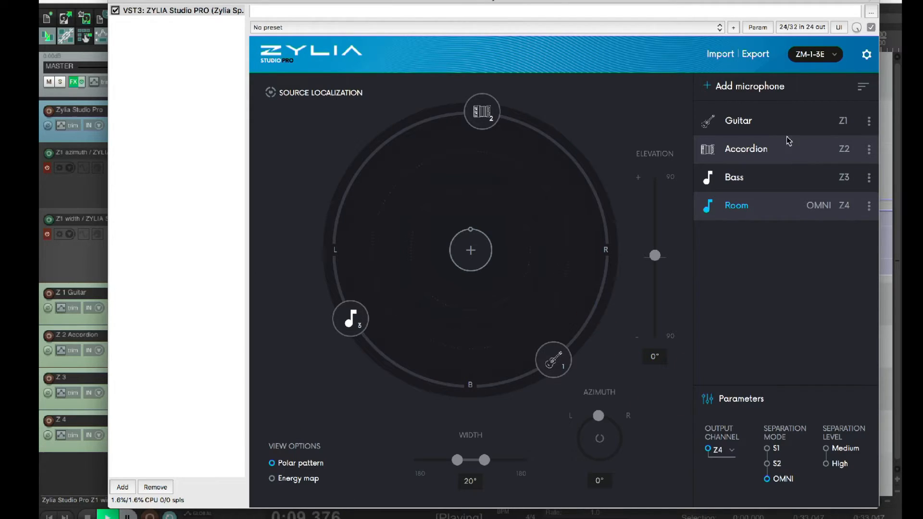
{"action": "left_click", "coordinate": [746, 149]}
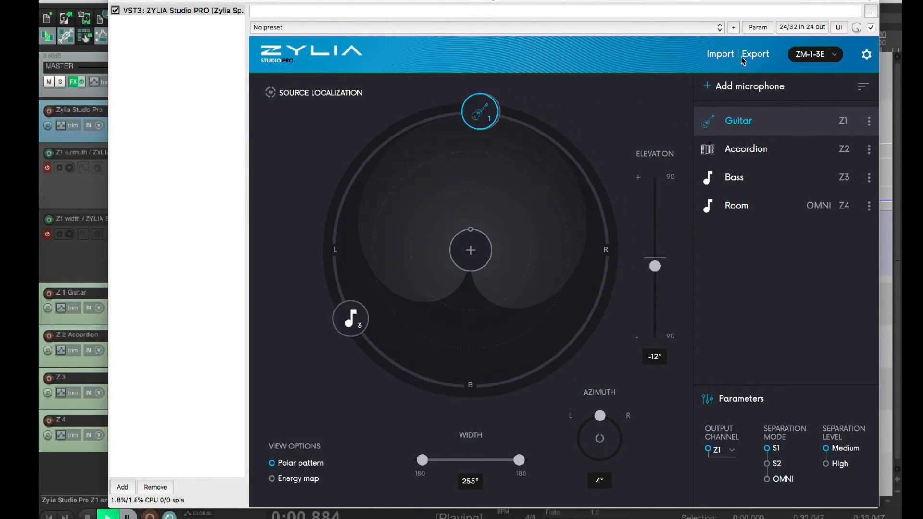
Show the Import | Export options for the microphone setup from the plugin header.
{"action": "left_click", "coordinate": [756, 54]}
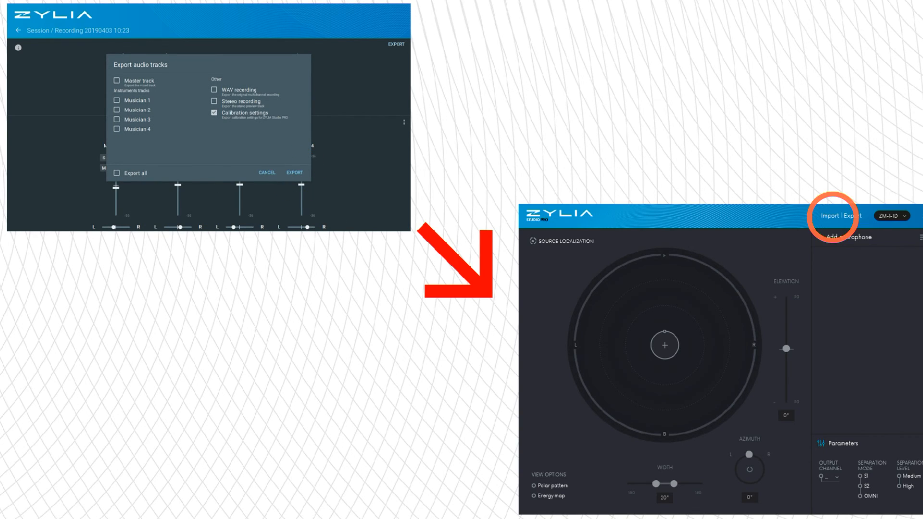